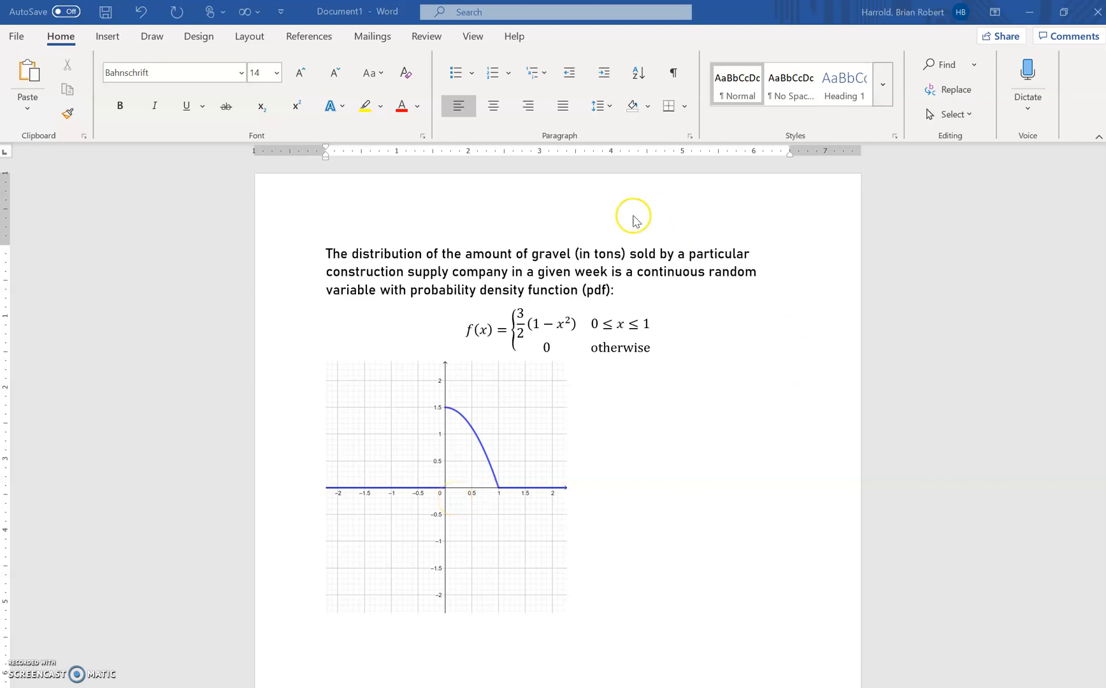
pyautogui.moveTo(630, 589)
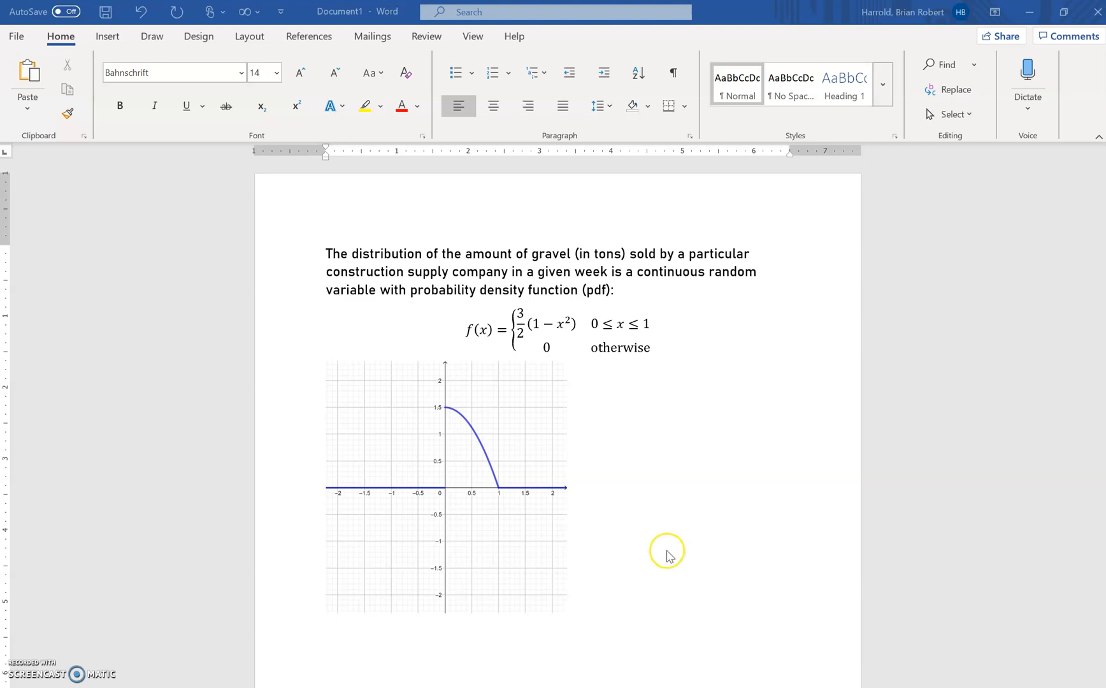
pyautogui.moveTo(546, 637)
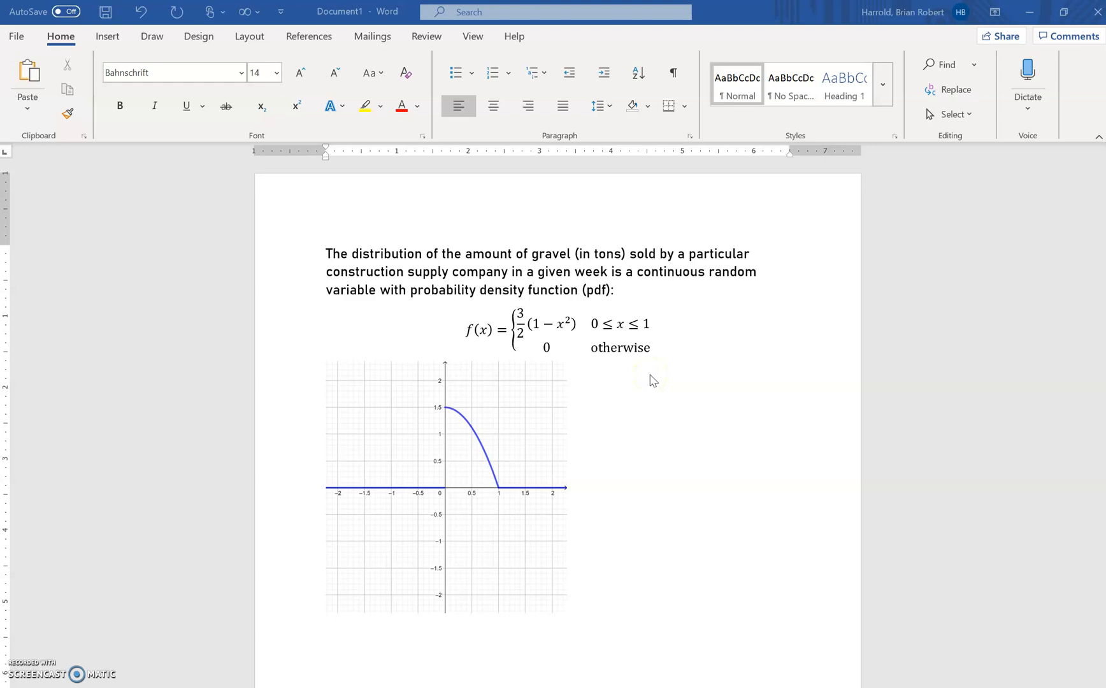
pyautogui.moveTo(578, 610)
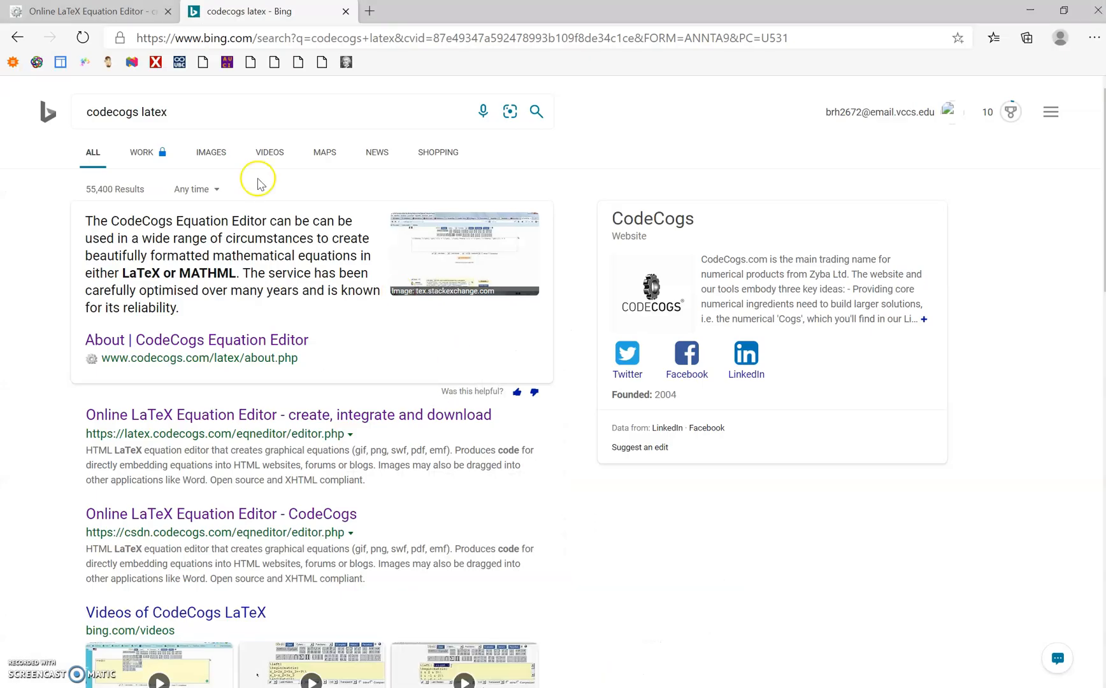
# - Leave the Bing 'codecogs latex' results and bring up the CodeCogs equation editor page
pyautogui.click(128, 112)
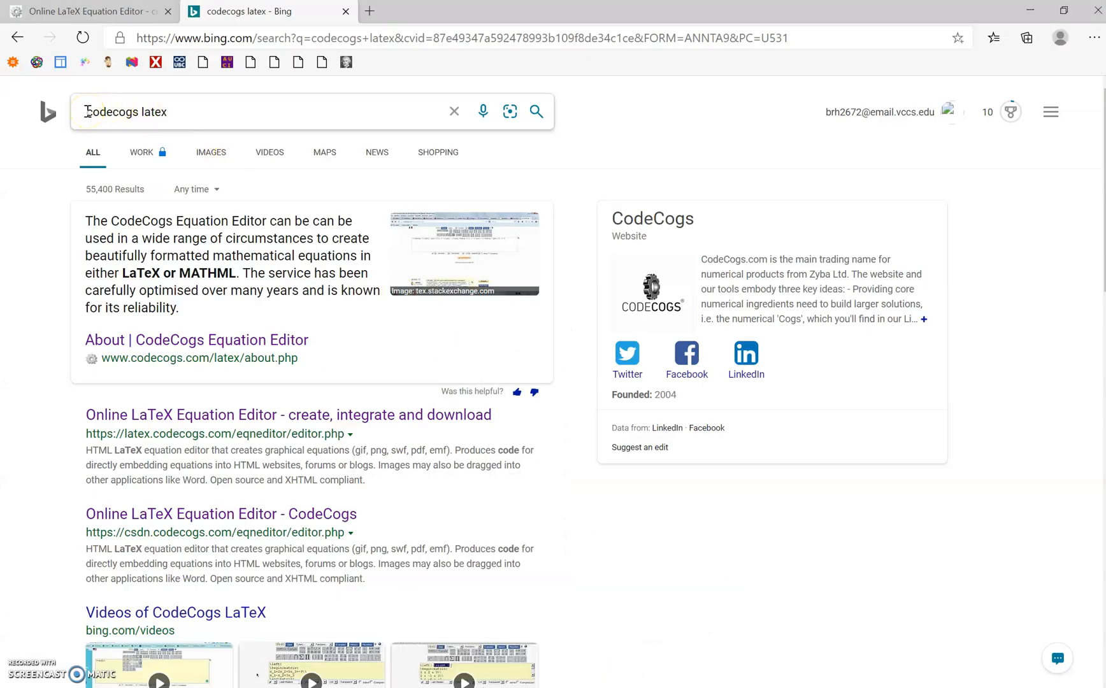
pyautogui.doubleClick(112, 112)
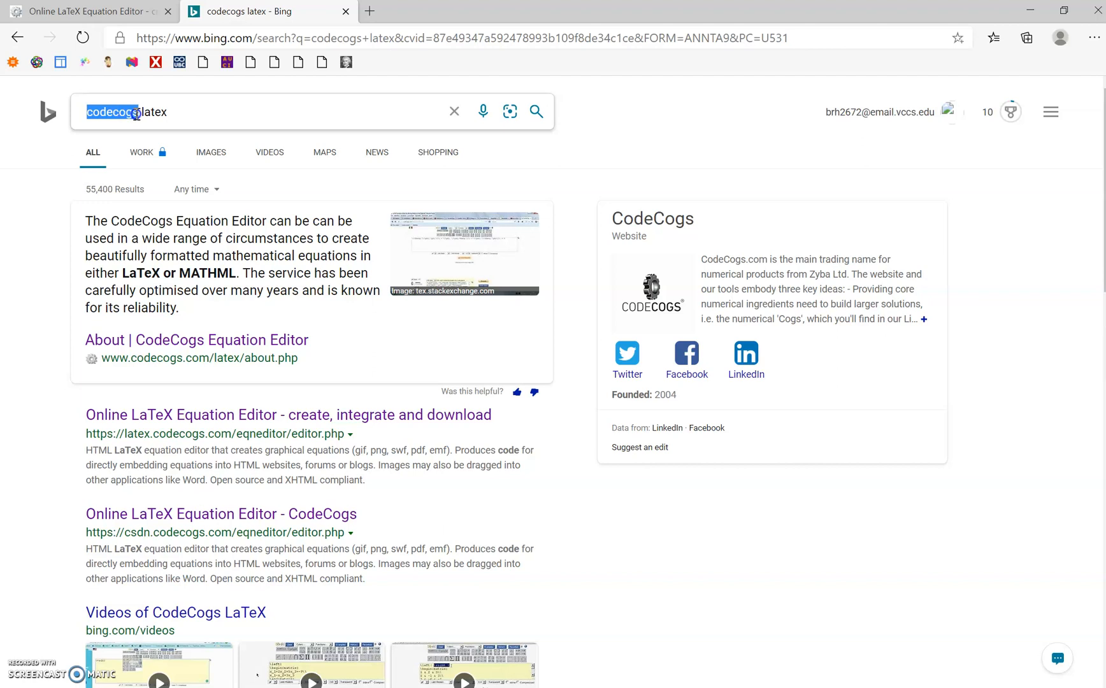
pyautogui.click(146, 112)
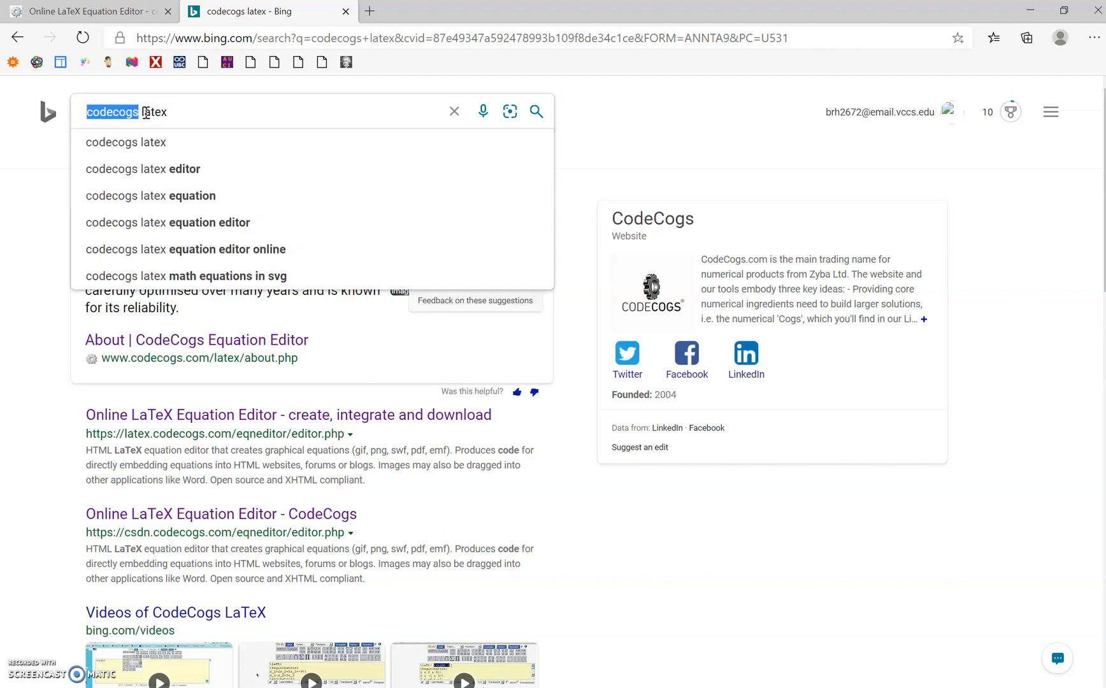
pyautogui.moveTo(158, 112)
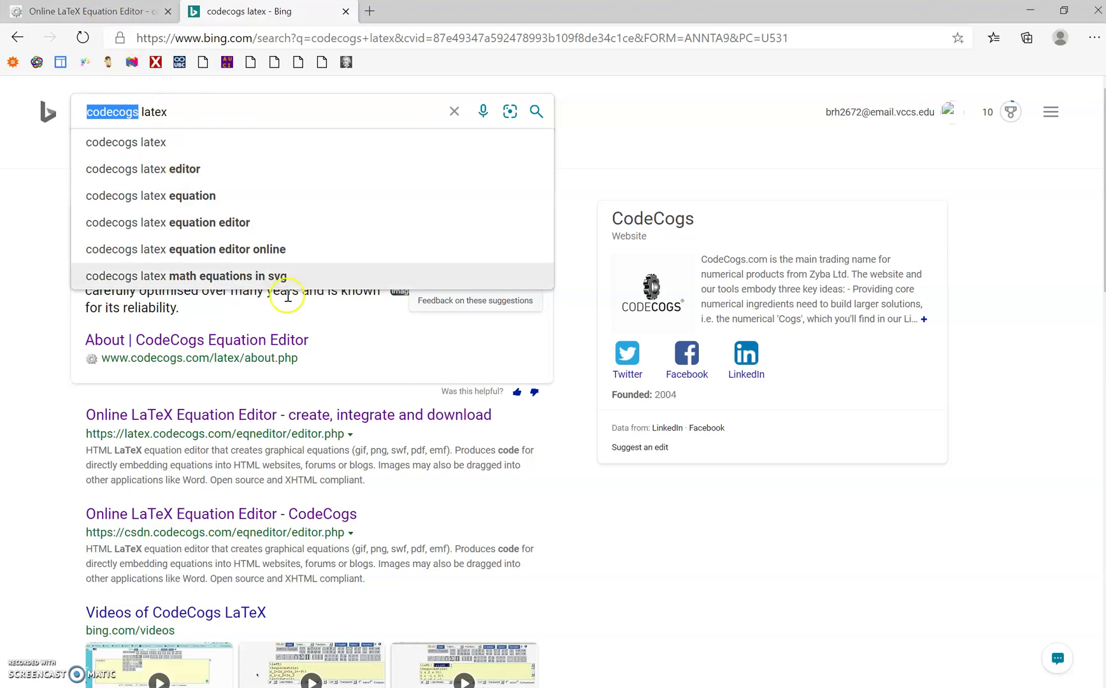
pyautogui.click(220, 514)
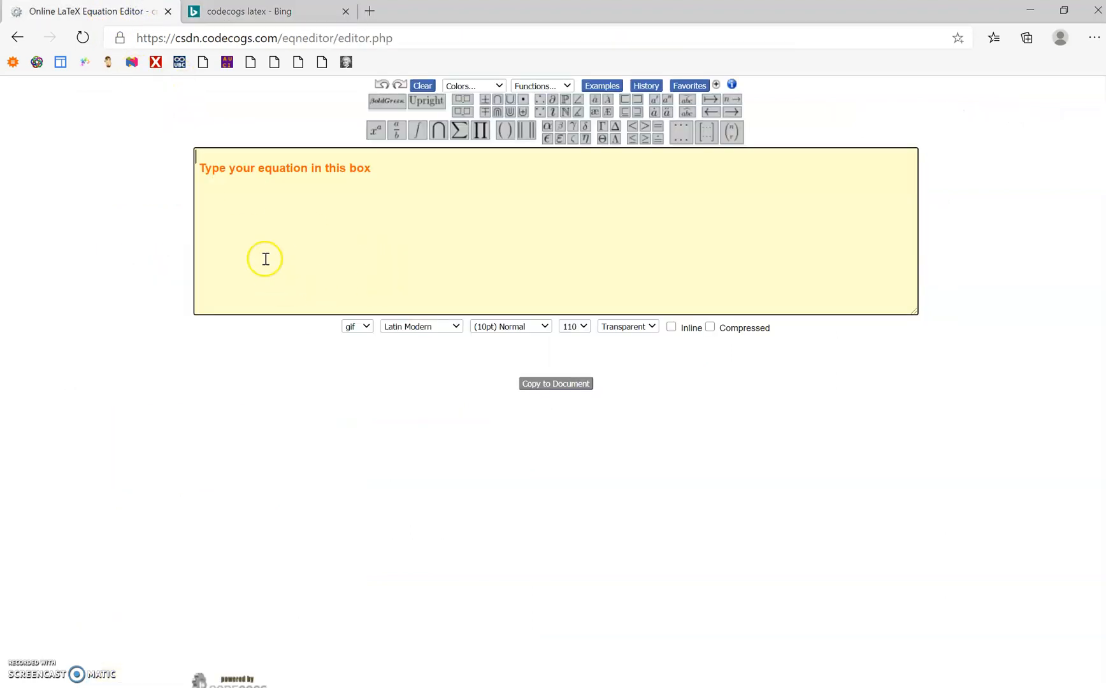
pyautogui.moveTo(449, 187)
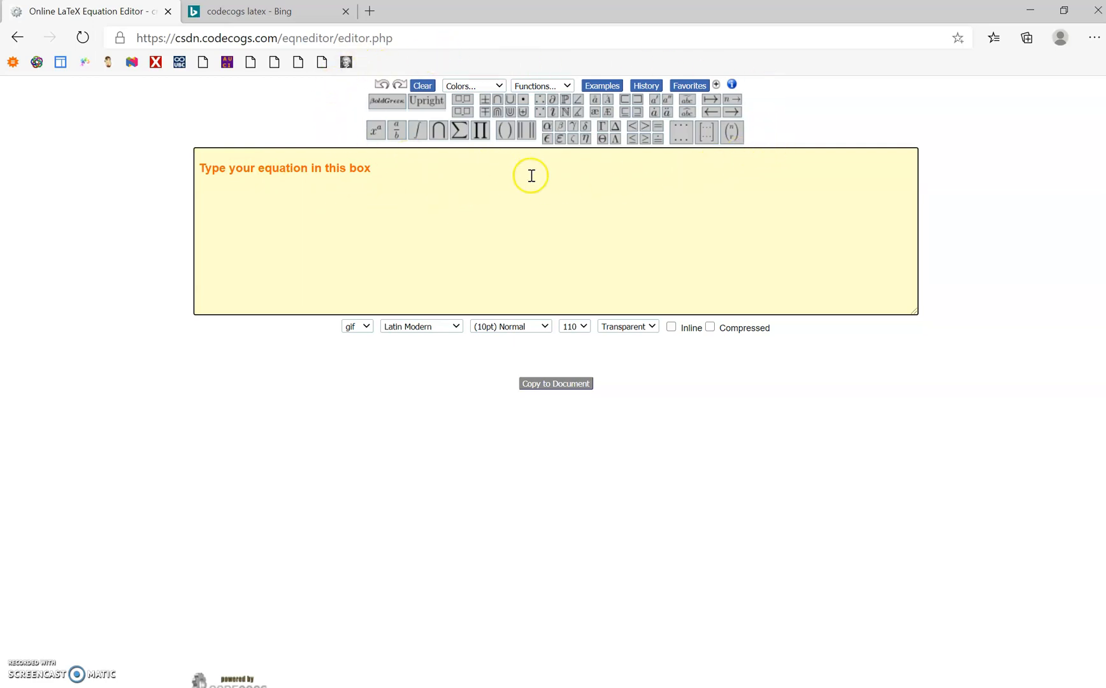
pyautogui.click(418, 130)
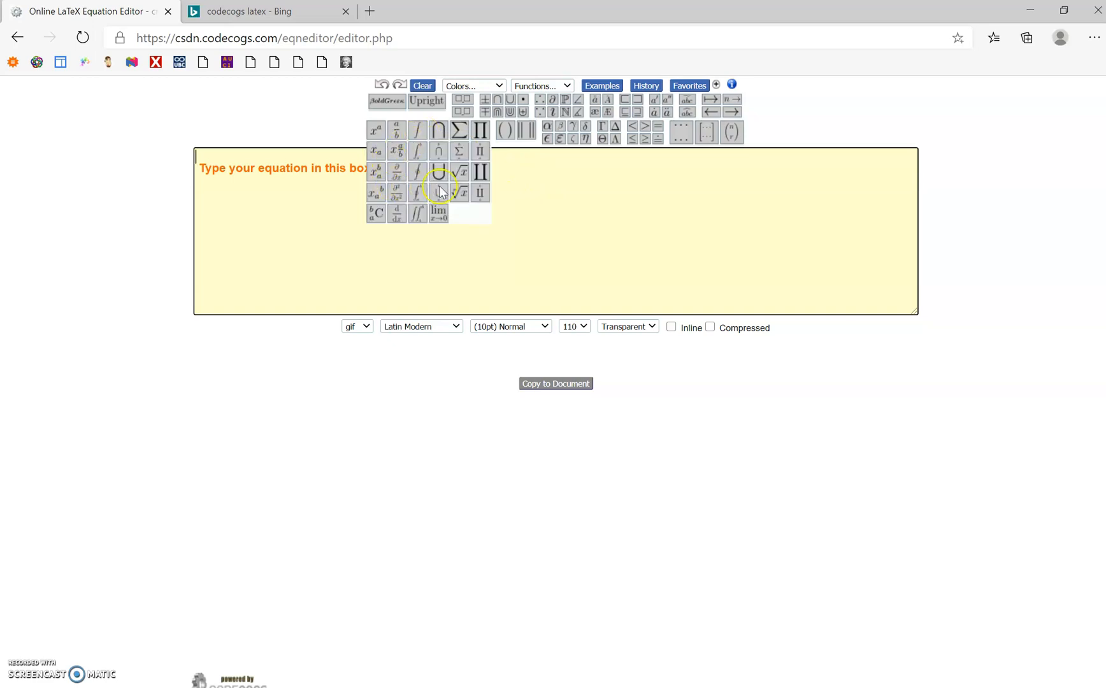
pyautogui.moveTo(458, 173)
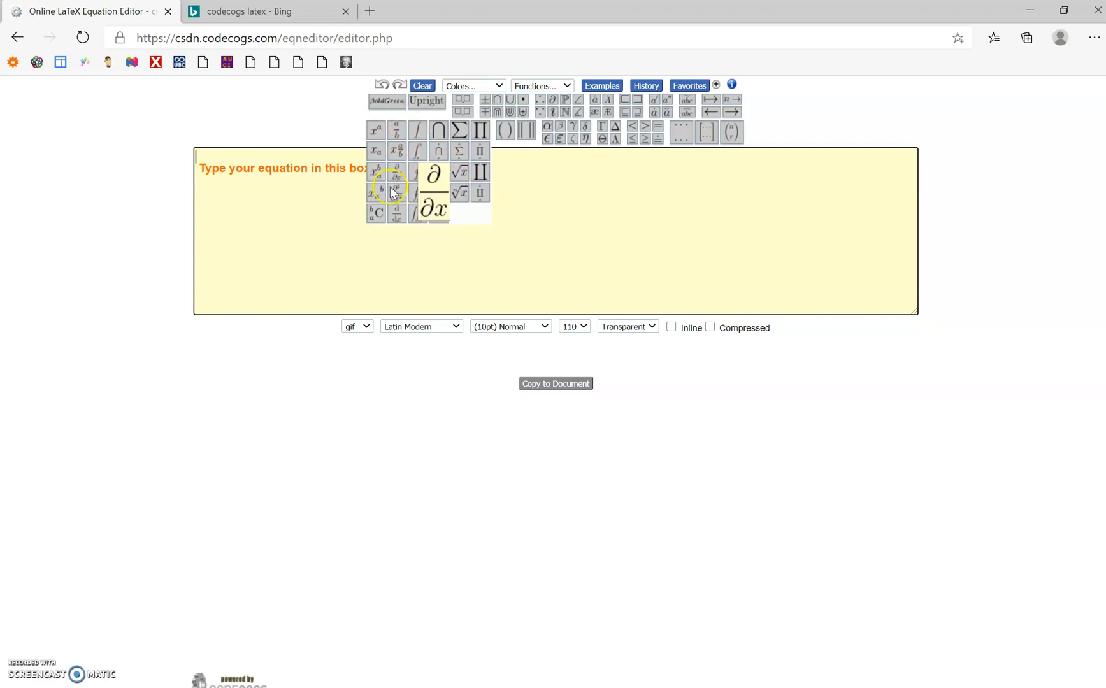
pyautogui.moveTo(480, 131)
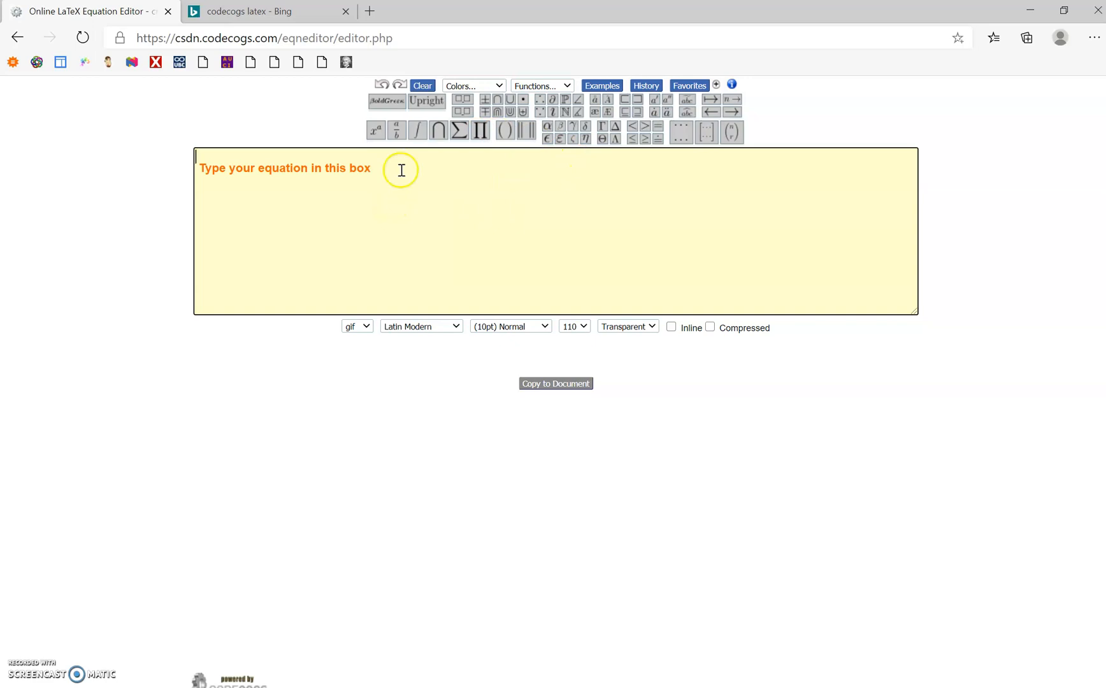
pyautogui.click(439, 132)
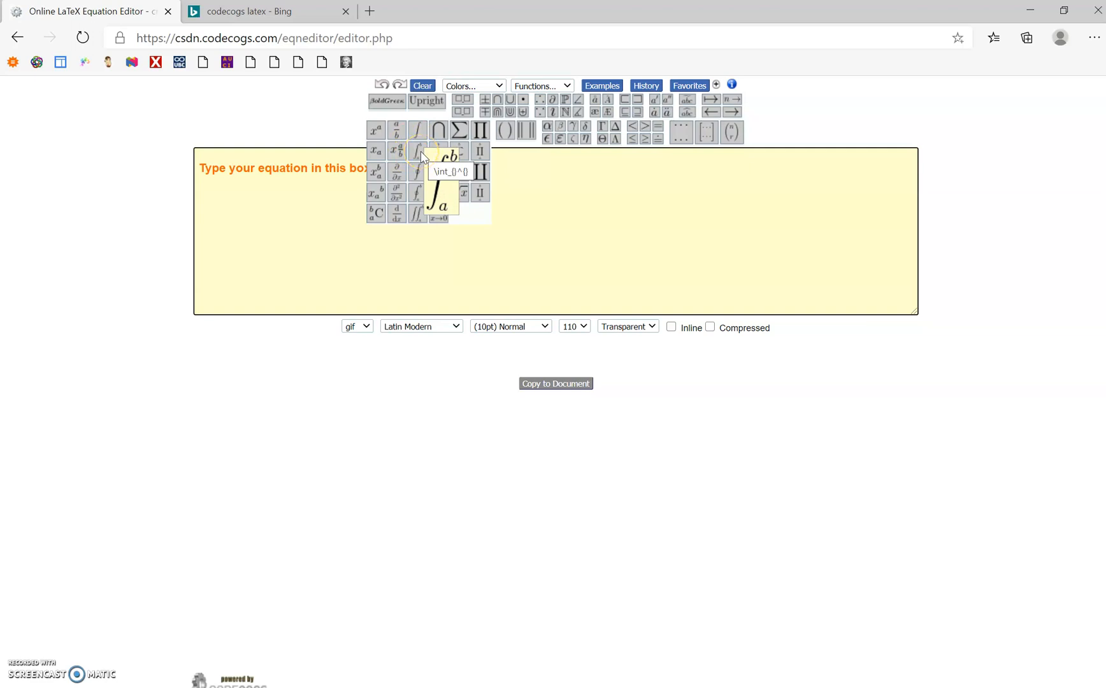
# - Insert a definite integral with limits 0 to 3 followed by auto-sizing parentheses
pyautogui.click(419, 152)
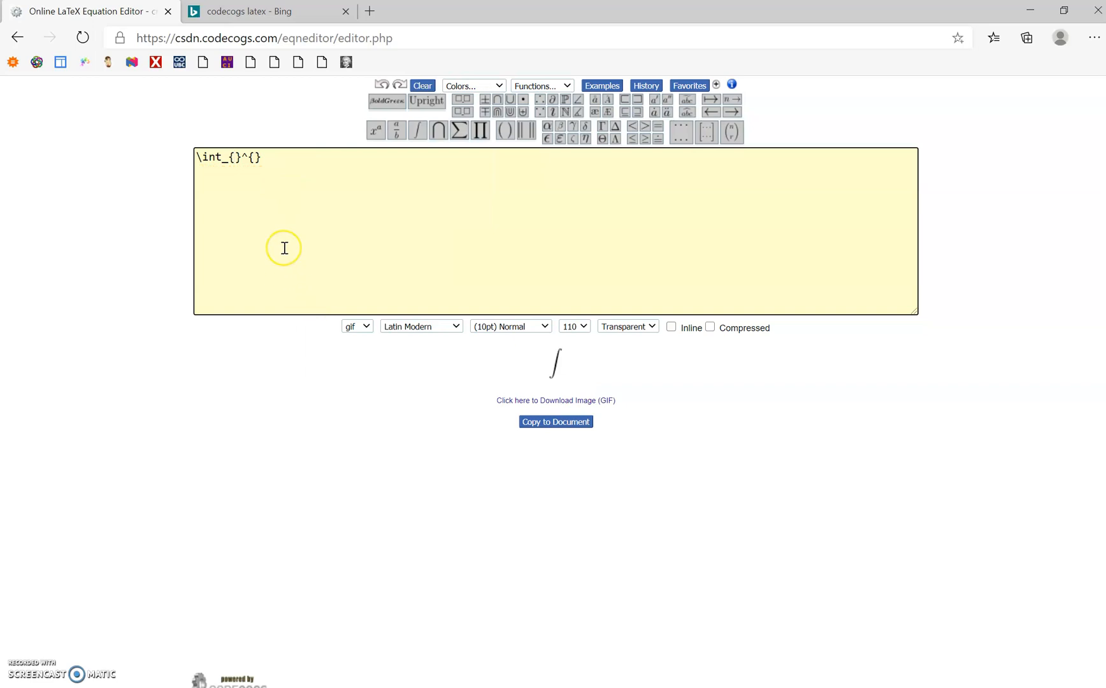
pyautogui.write('0')
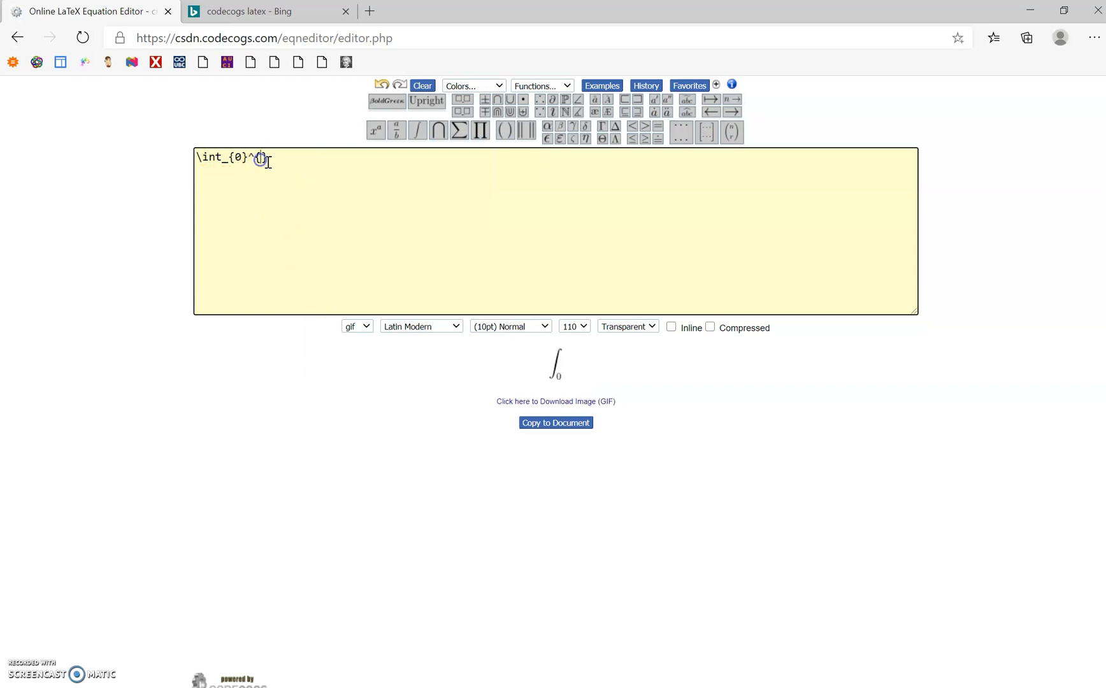
pyautogui.write('3')
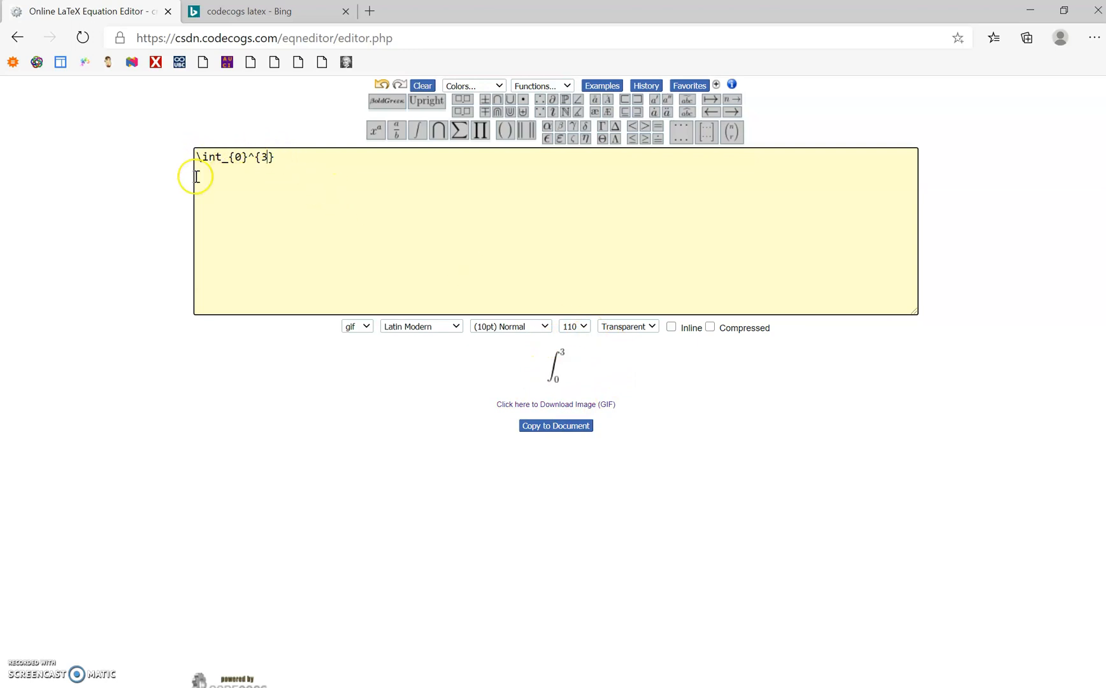
pyautogui.moveTo(227, 185)
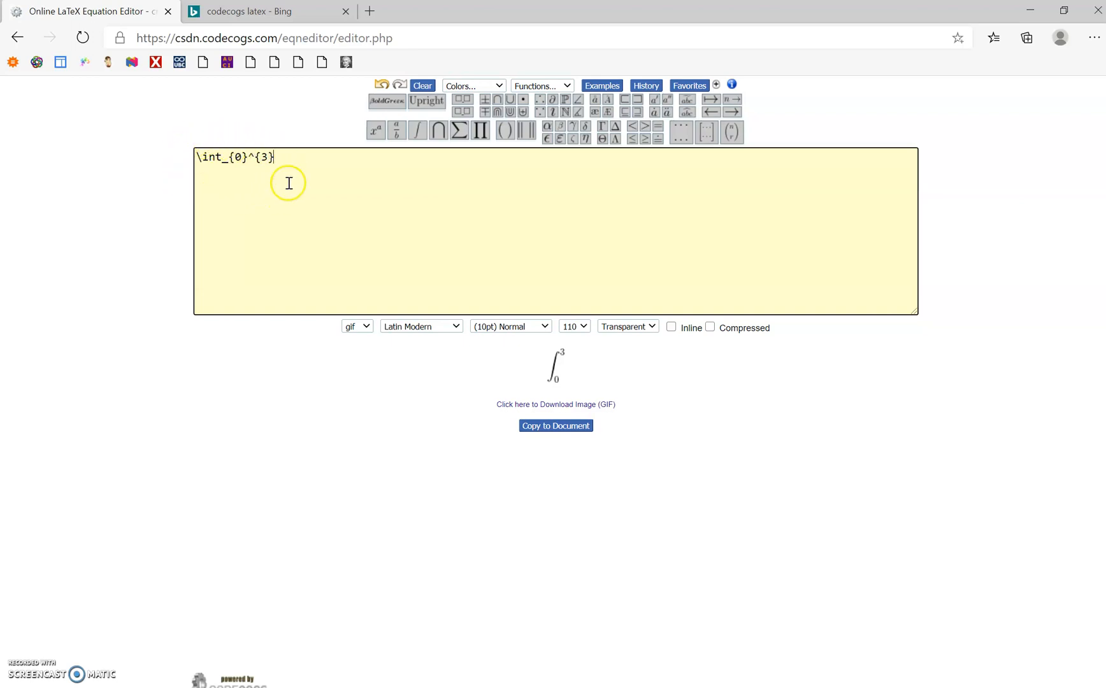
pyautogui.moveTo(576, 349)
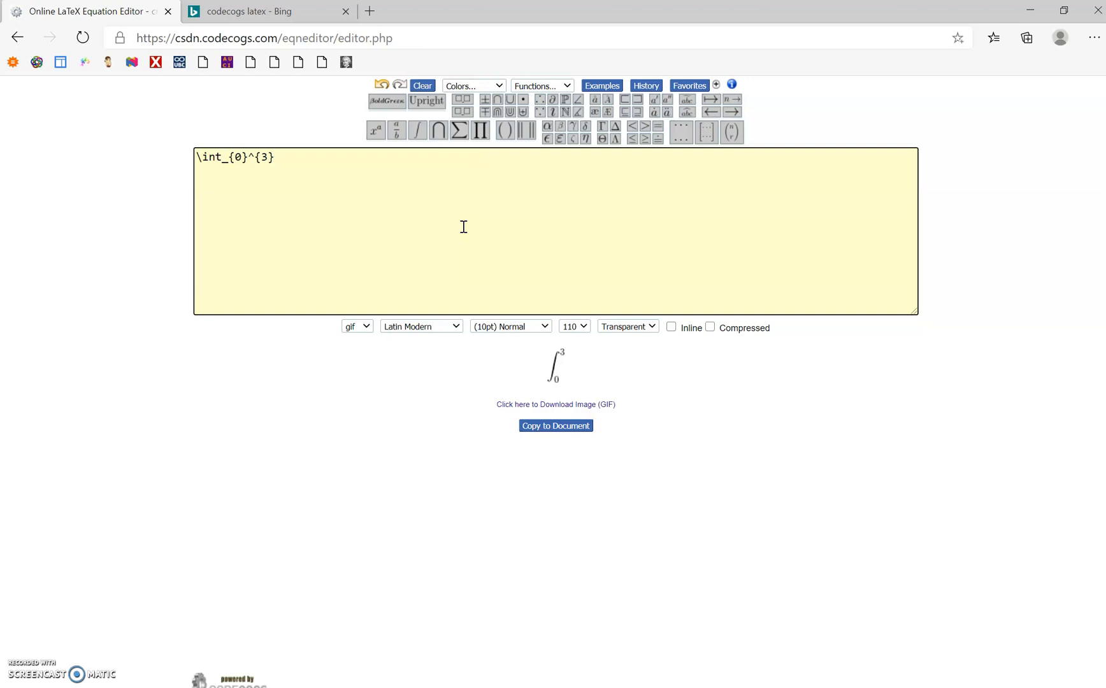
pyautogui.click(506, 130)
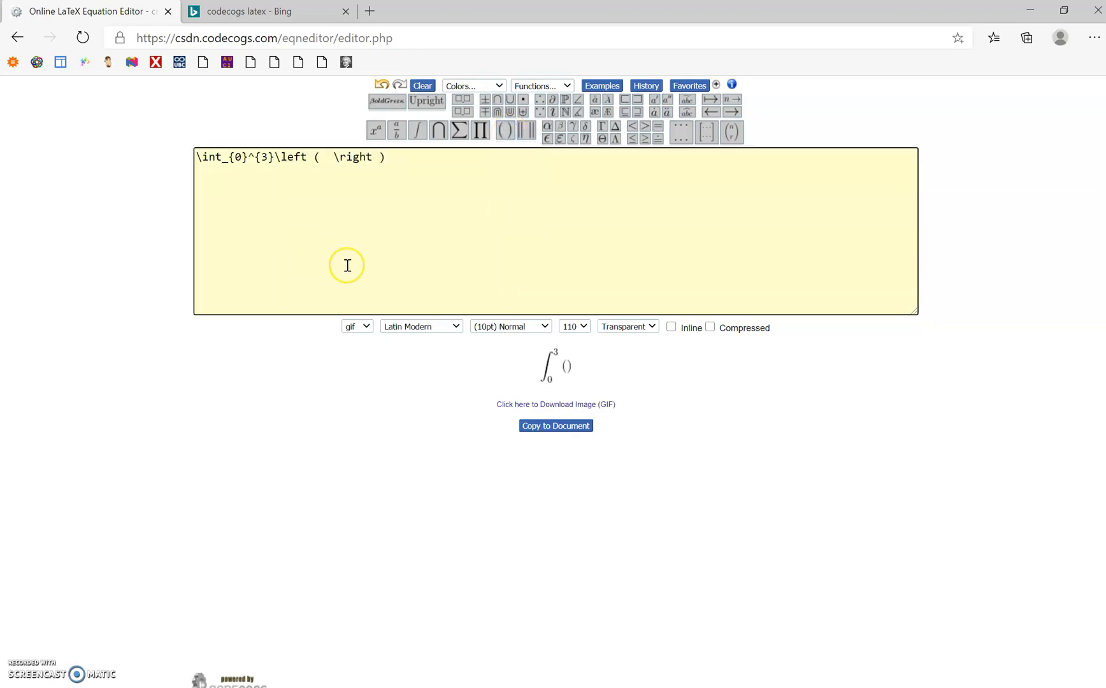
# - Fill the parentheses with x+3 and finish the integrand with dx
pyautogui.write('x+3')
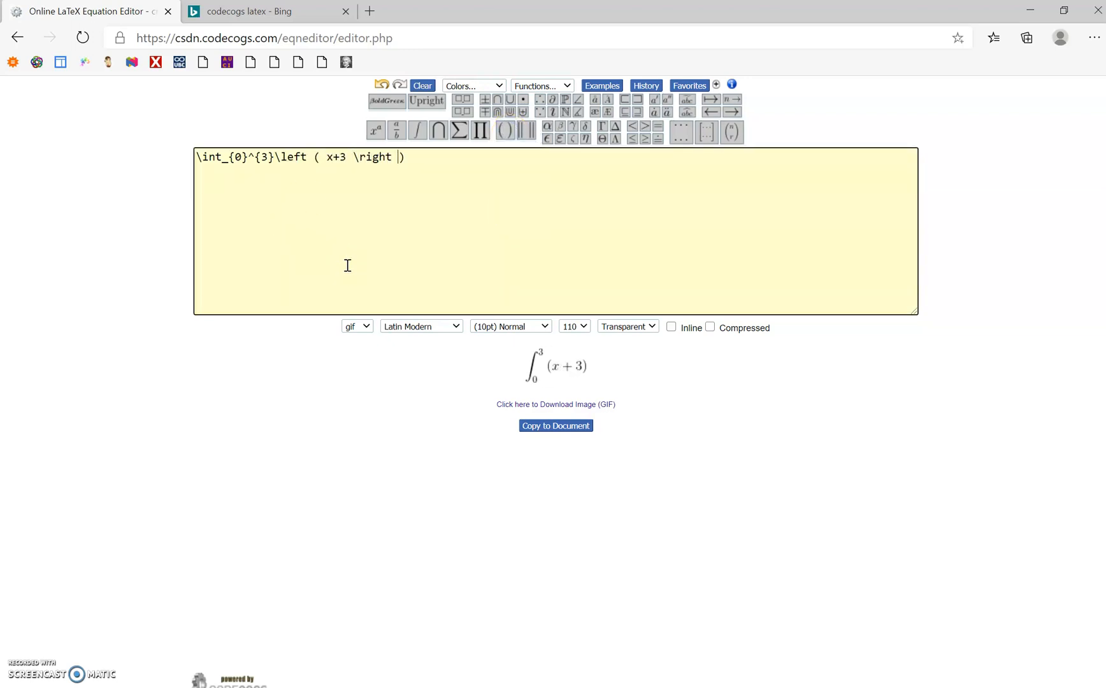
pyautogui.write('dx')
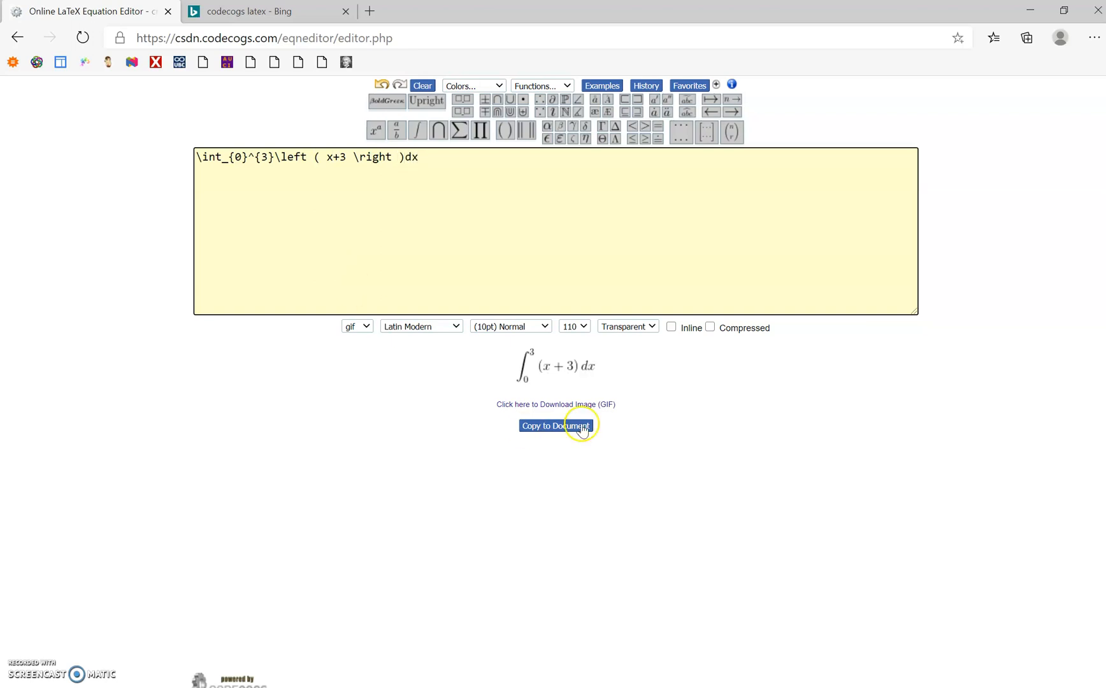
pyautogui.moveTo(621, 370)
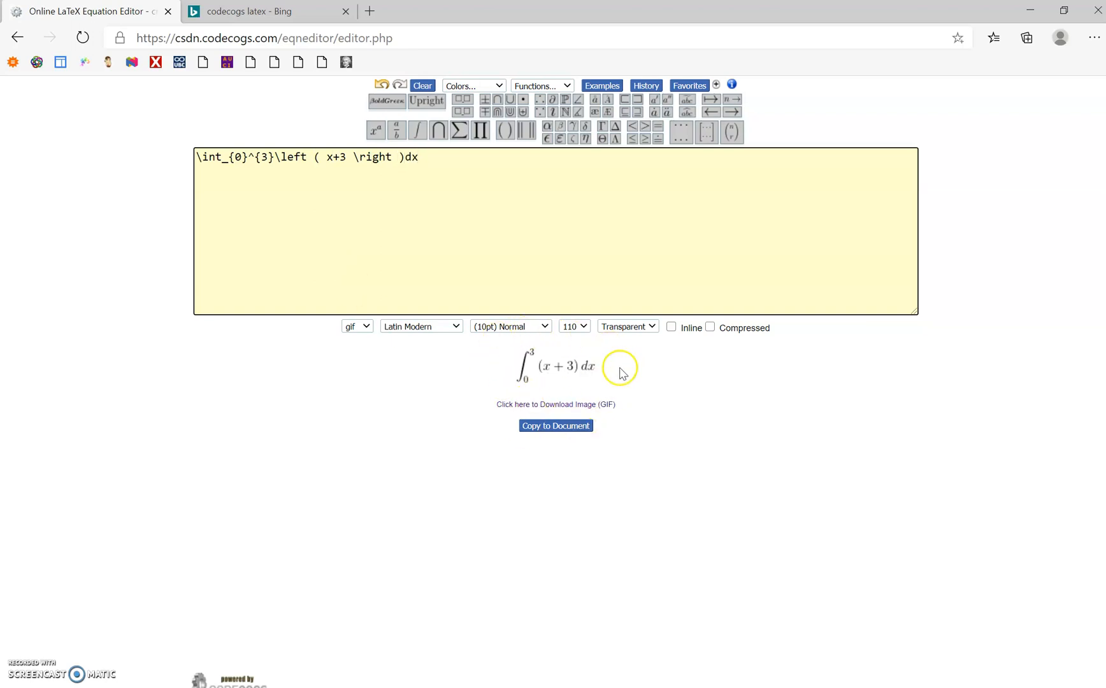
pyautogui.moveTo(562, 378)
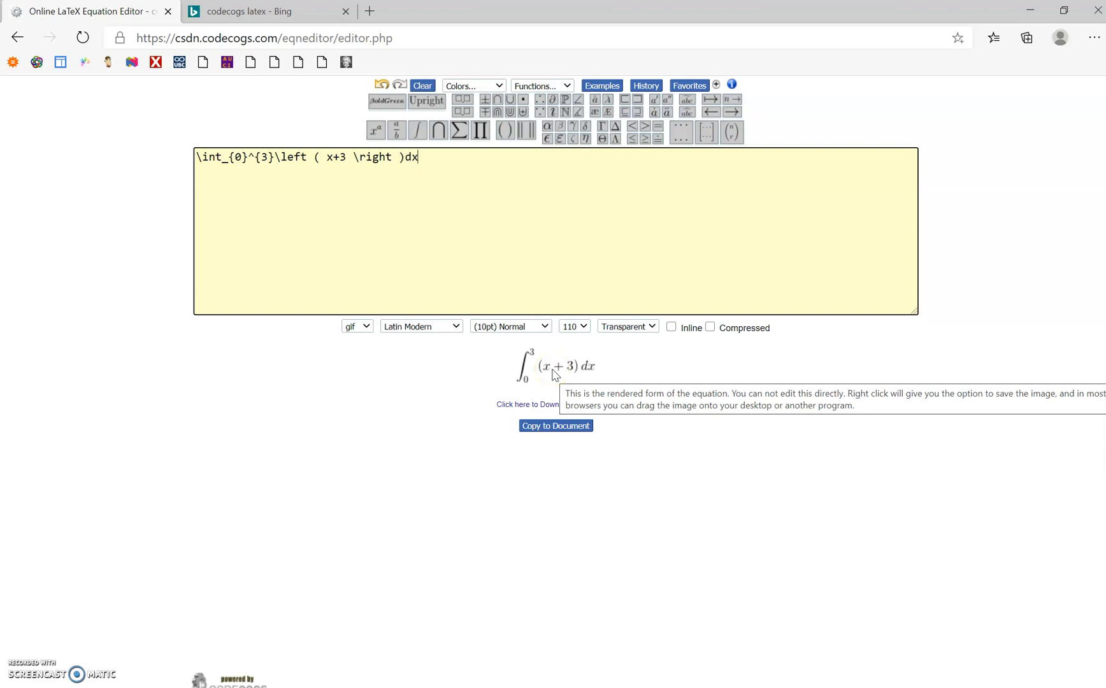
pyautogui.rightClick(555, 368)
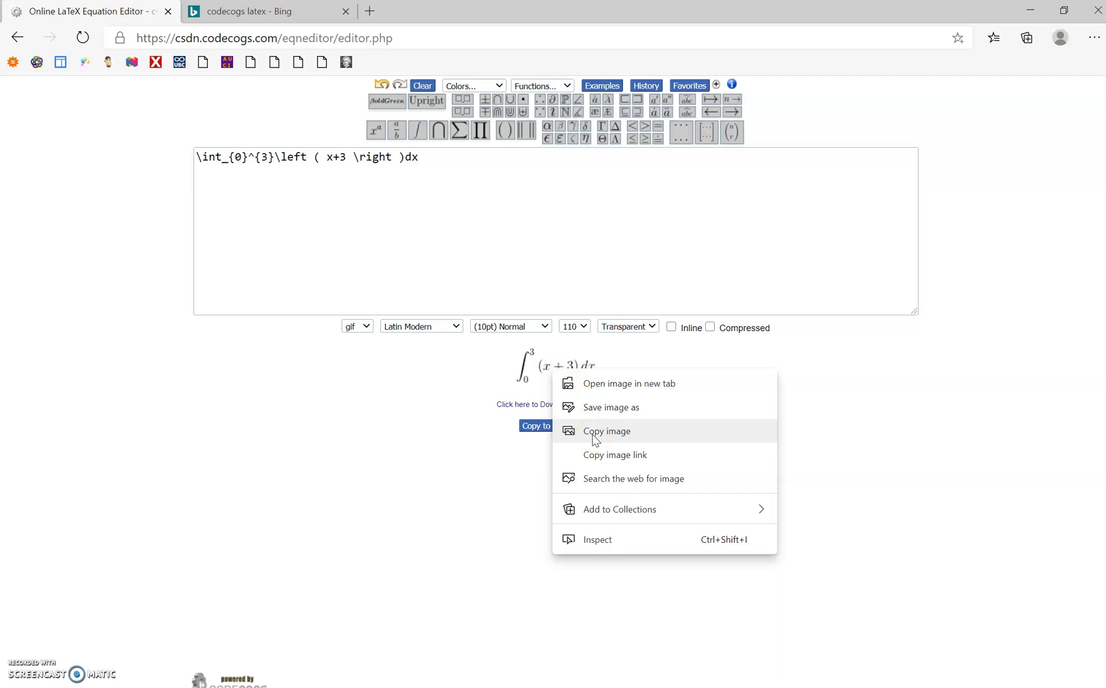
pyautogui.moveTo(590, 408)
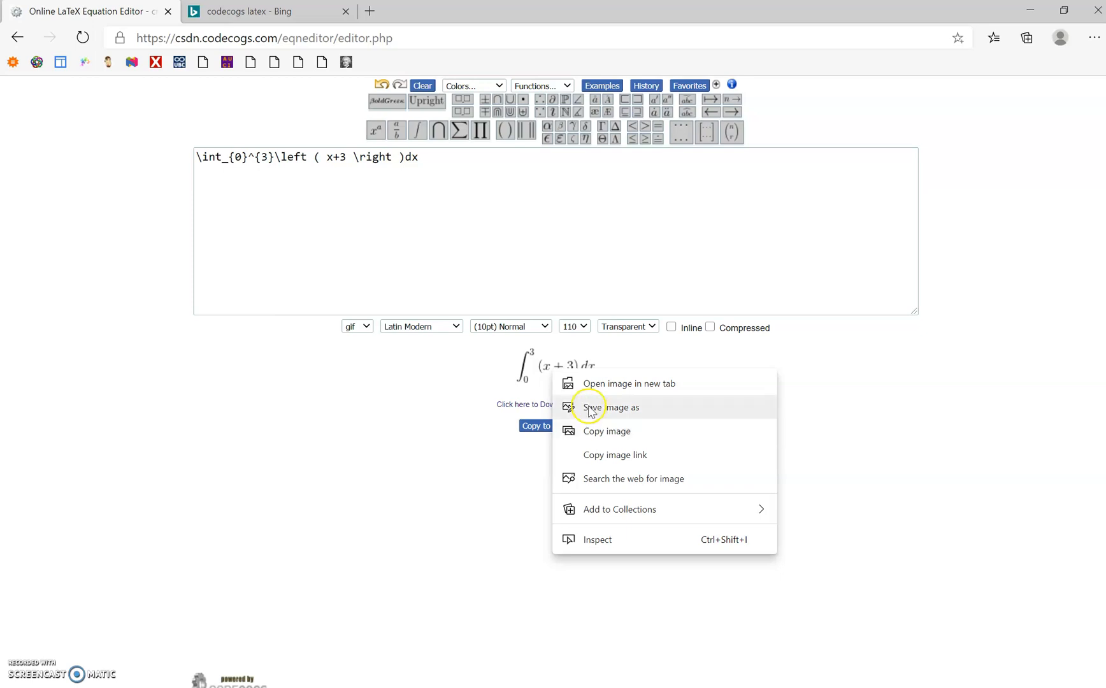
pyautogui.moveTo(594, 432)
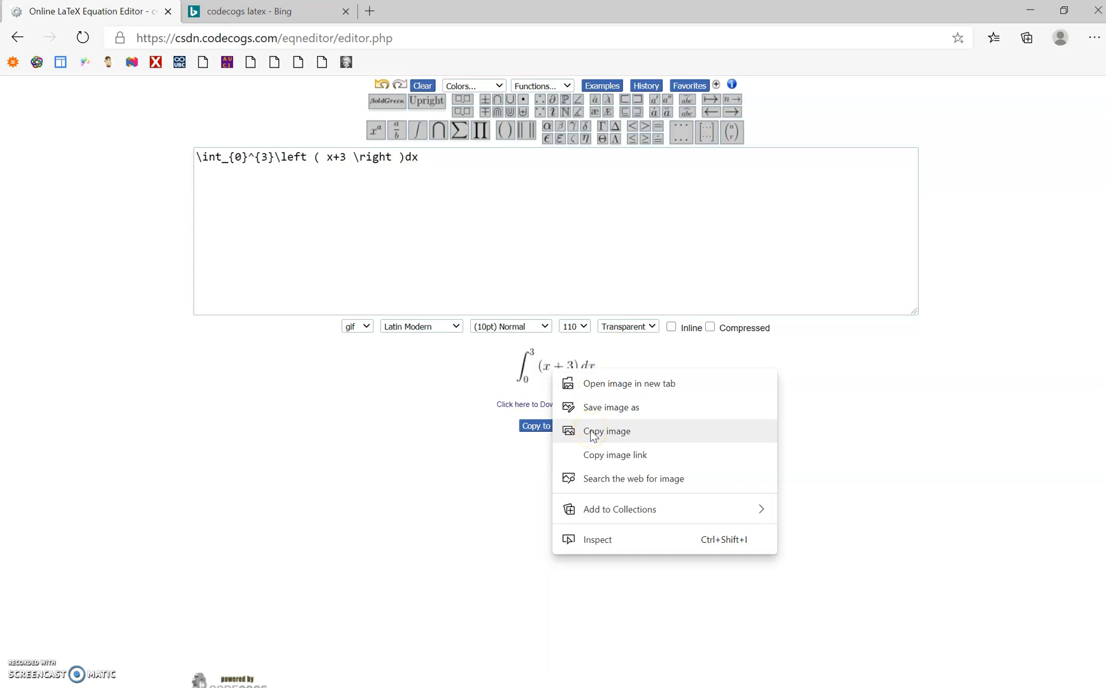
pyautogui.moveTo(474, 274)
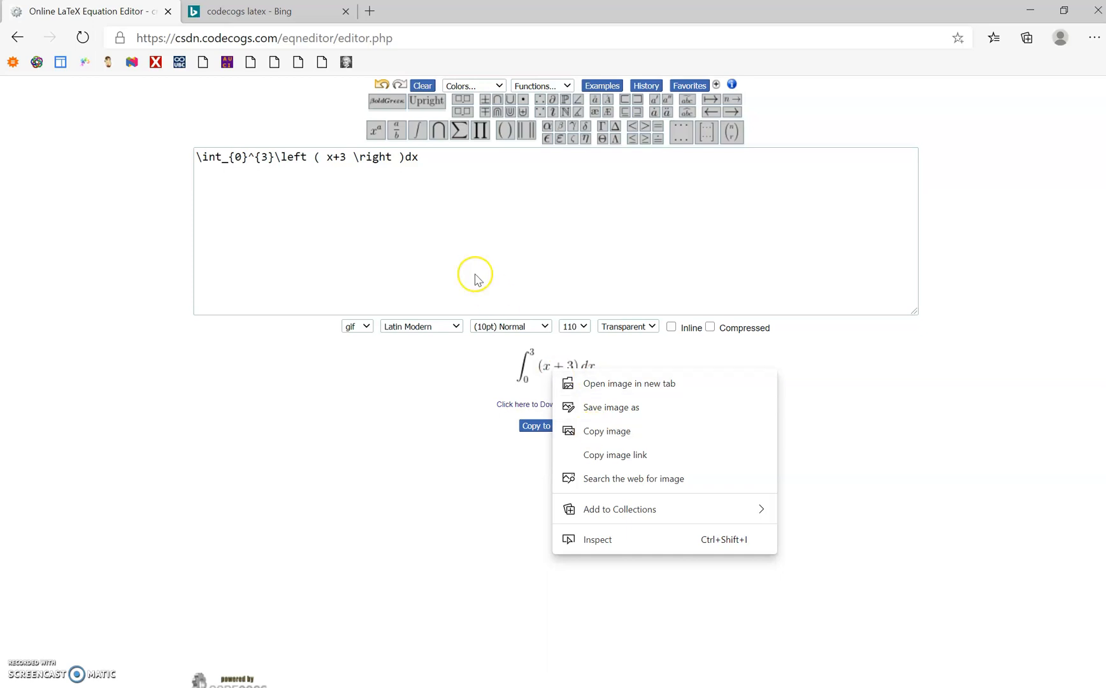
pyautogui.moveTo(508, 61)
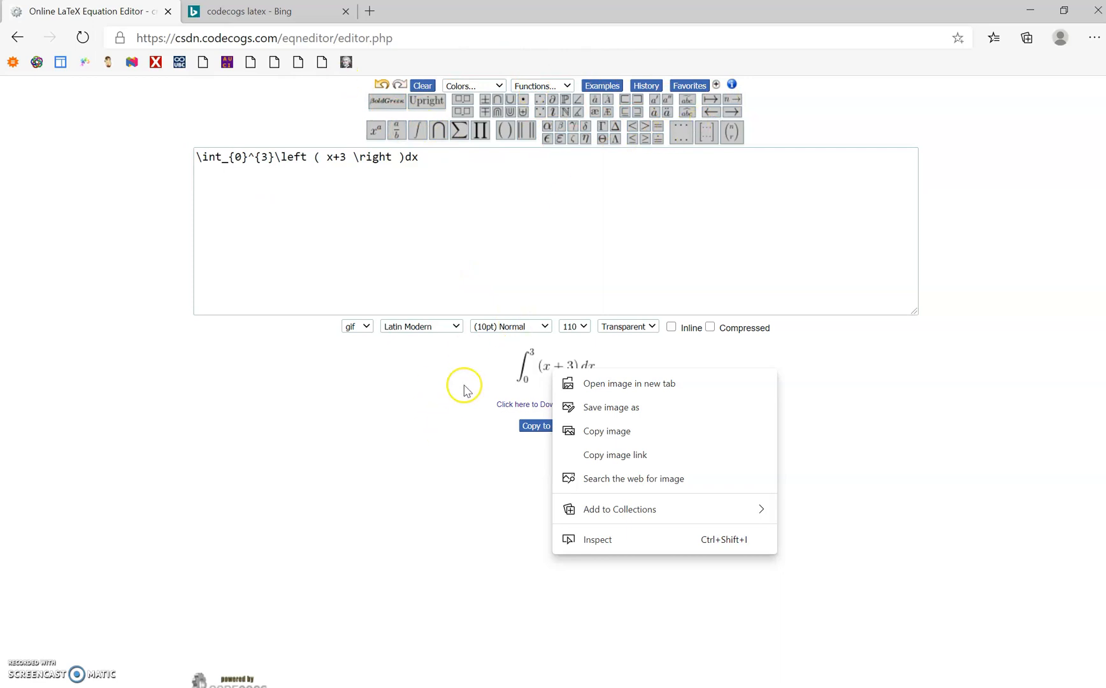
pyautogui.moveTo(484, 369)
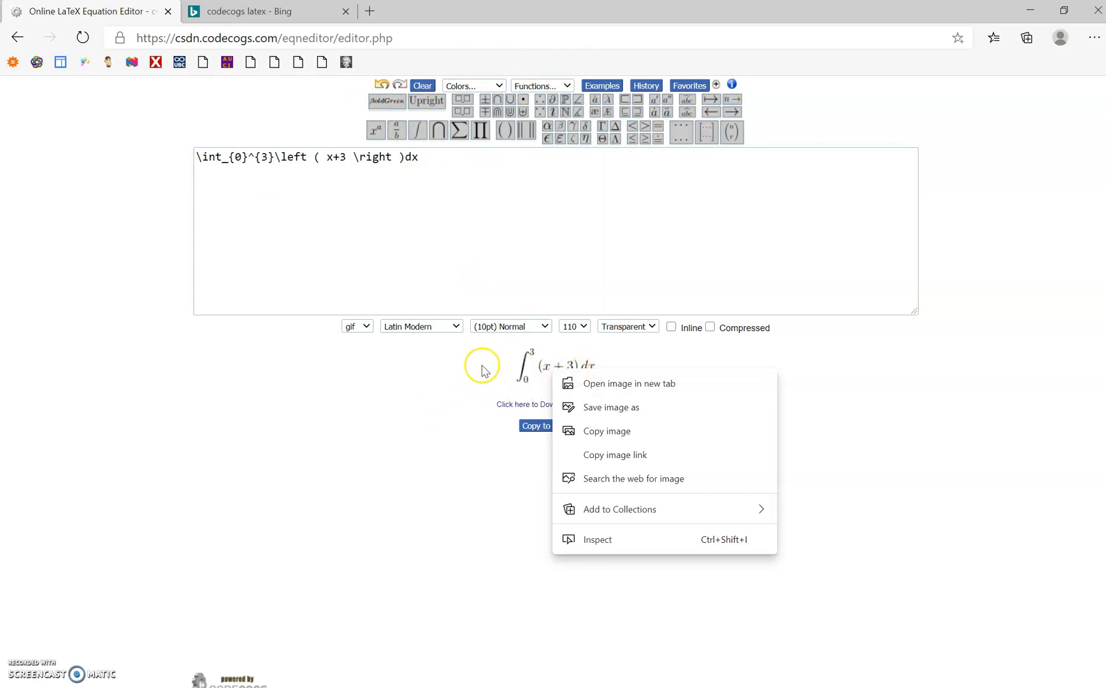
pyautogui.click(482, 367)
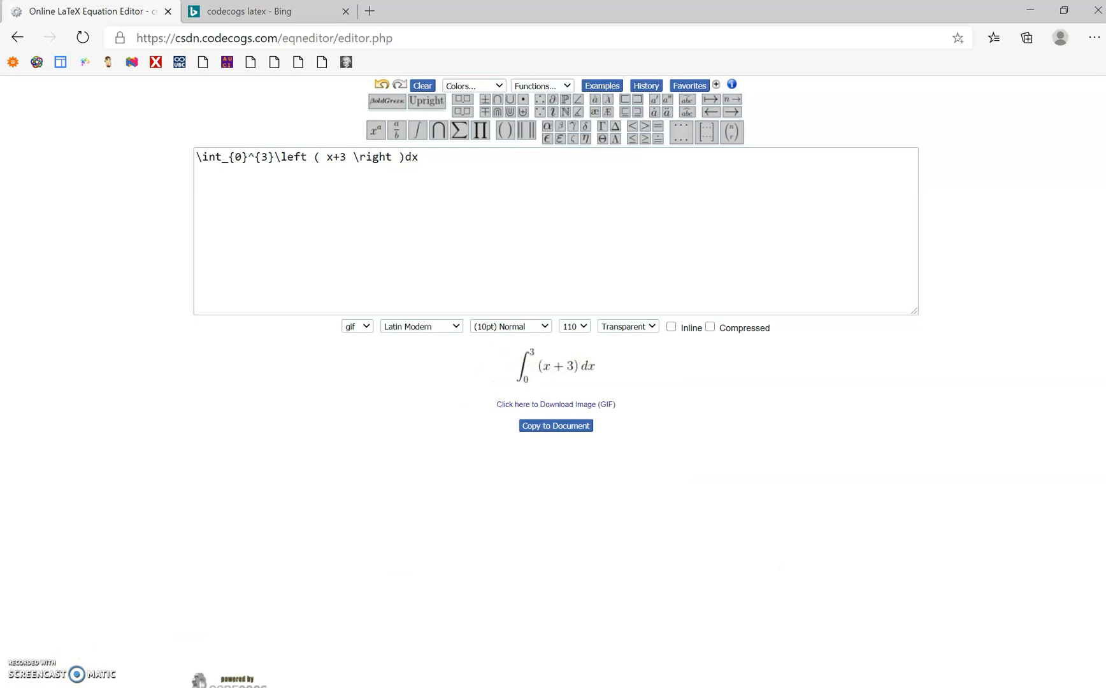